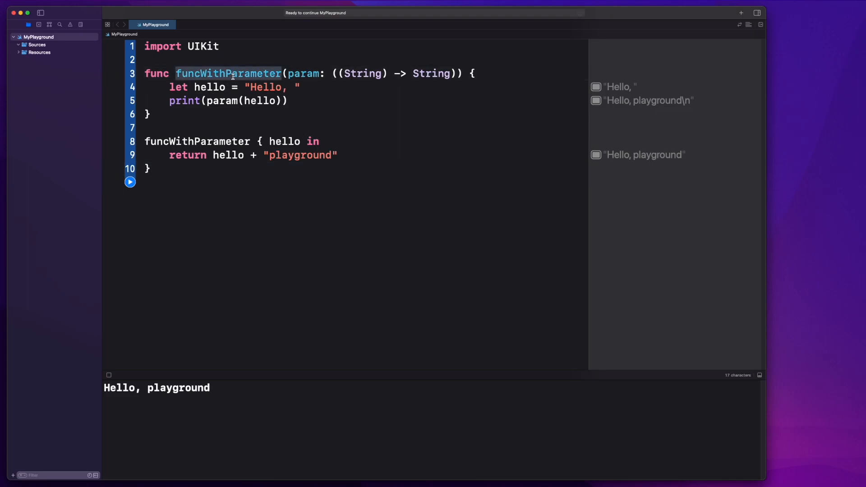
# Step: Redefine the function as request(url: String, response: (String) -> Void)
pyautogui.write('requy')
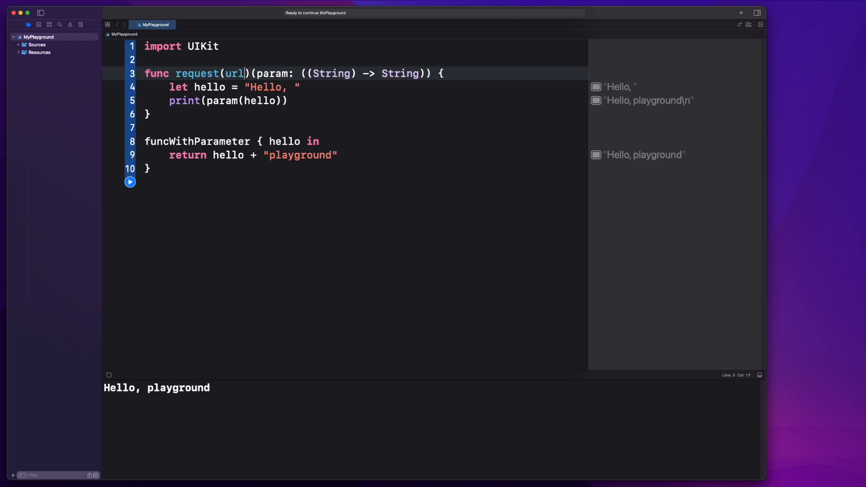
pyautogui.write(': String,')
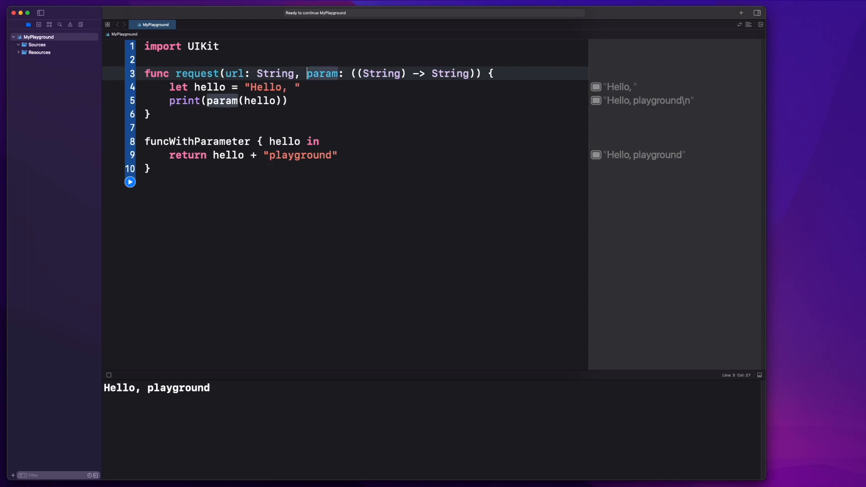
pyautogui.write('response')
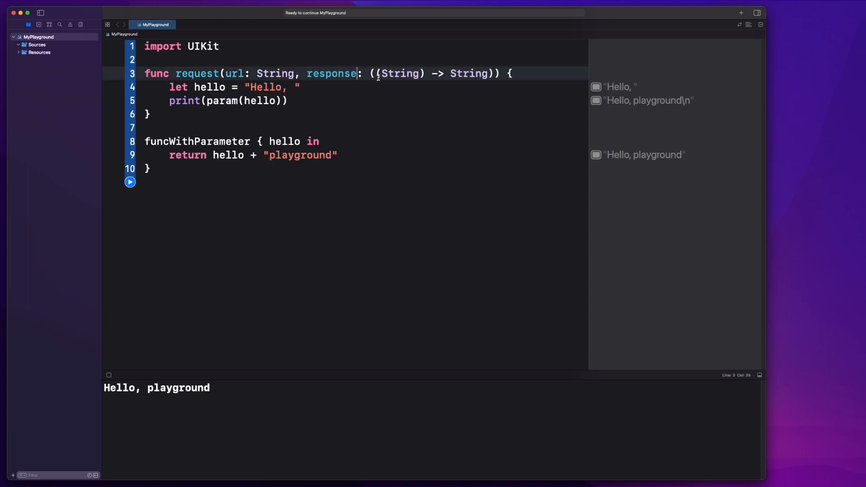
pyautogui.doubleClick(400, 73)
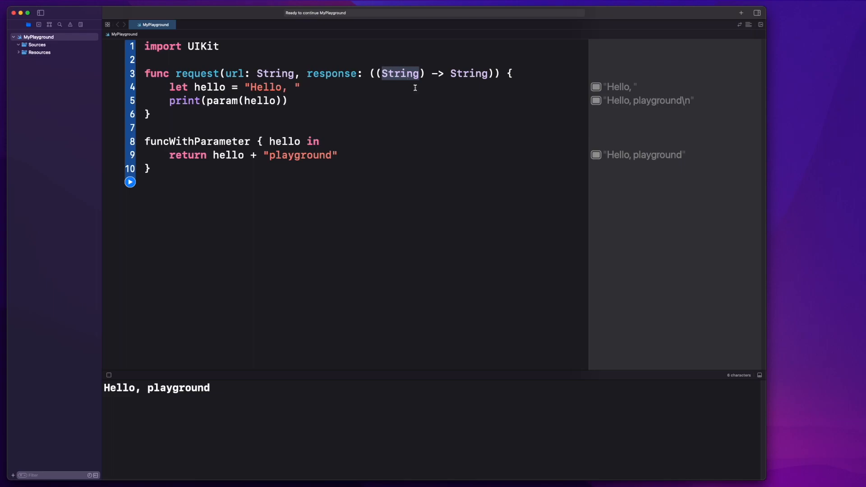
pyautogui.click(380, 74)
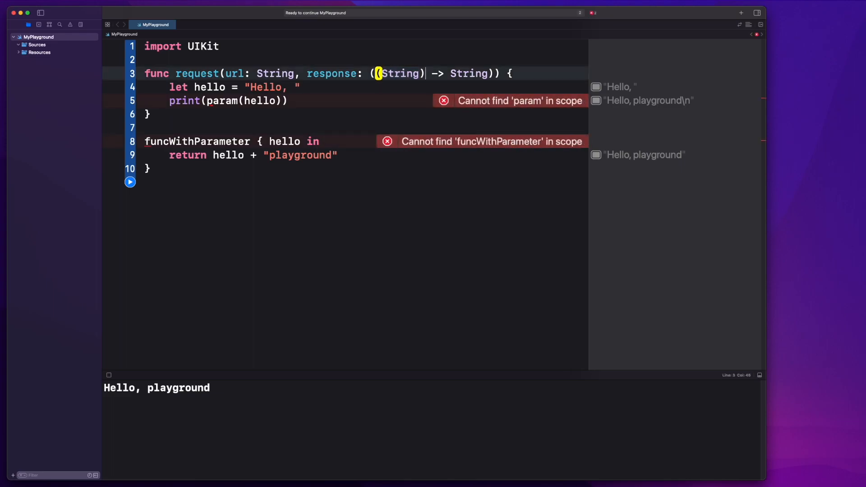
pyautogui.write('Void')
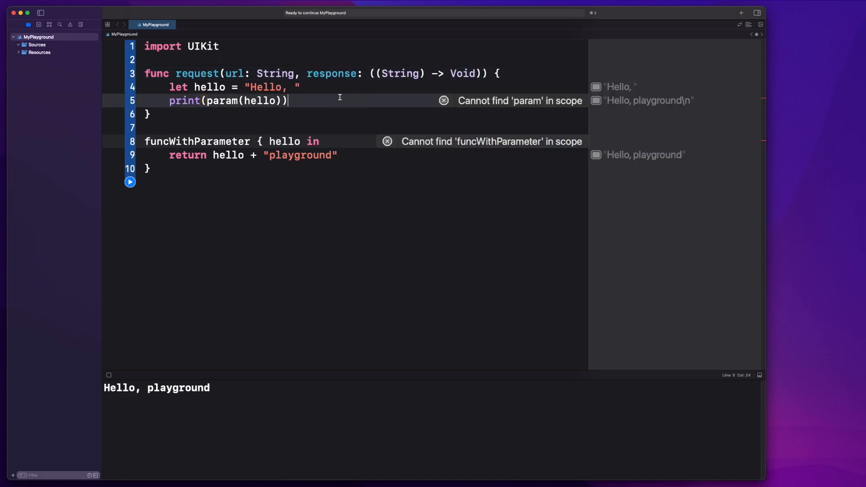
# Step: Replace request's hello lines with a single call to response("Here's your data")
pyautogui.write('ret')
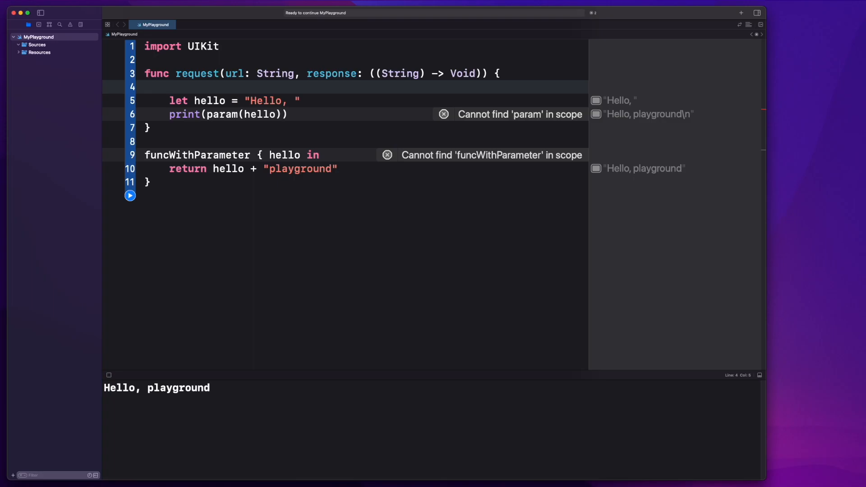
pyautogui.write('par')
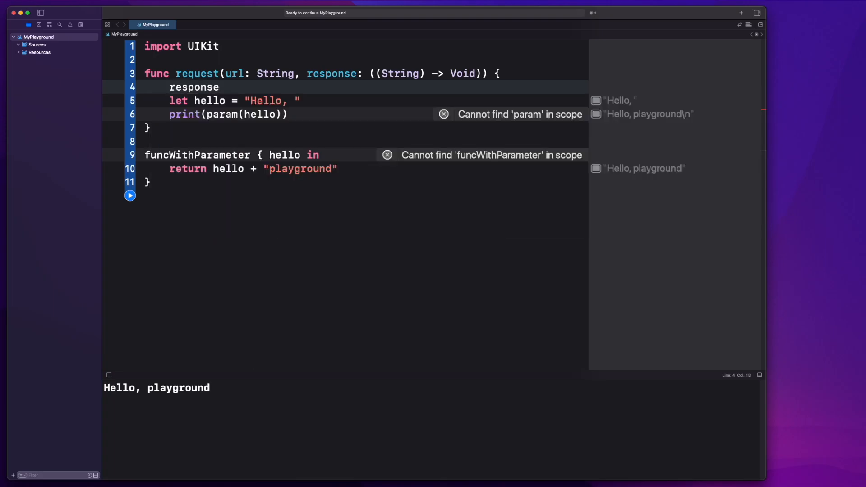
pyautogui.write('(url.lowercased(')
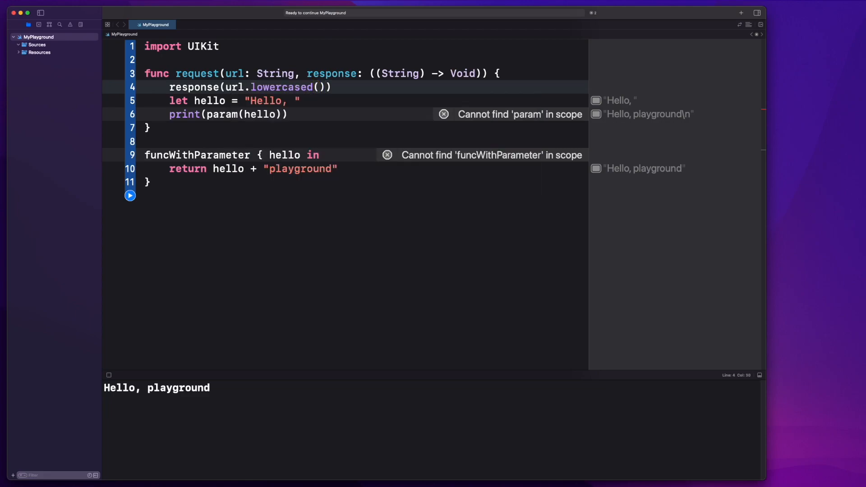
pyautogui.press('backspace')
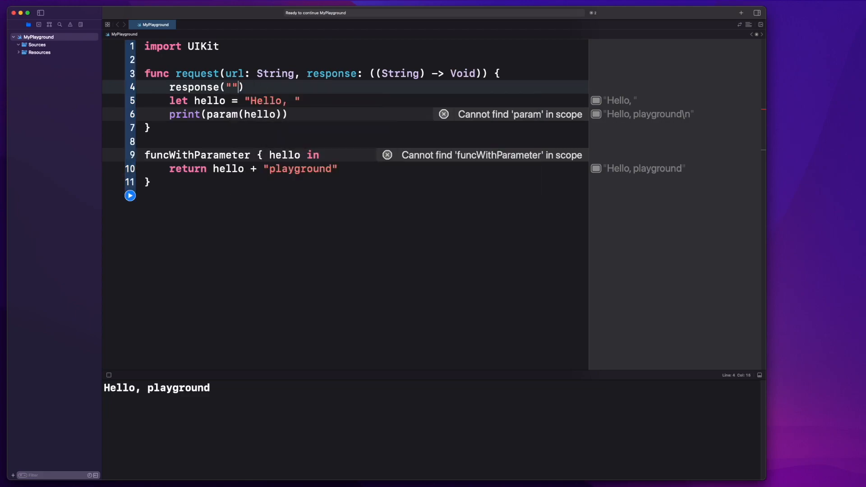
pyautogui.write('Completed')
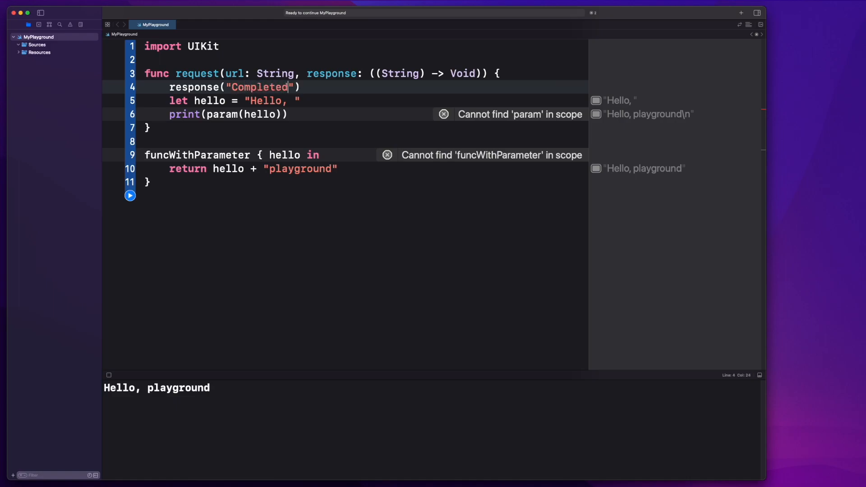
pyautogui.press('Backspace')
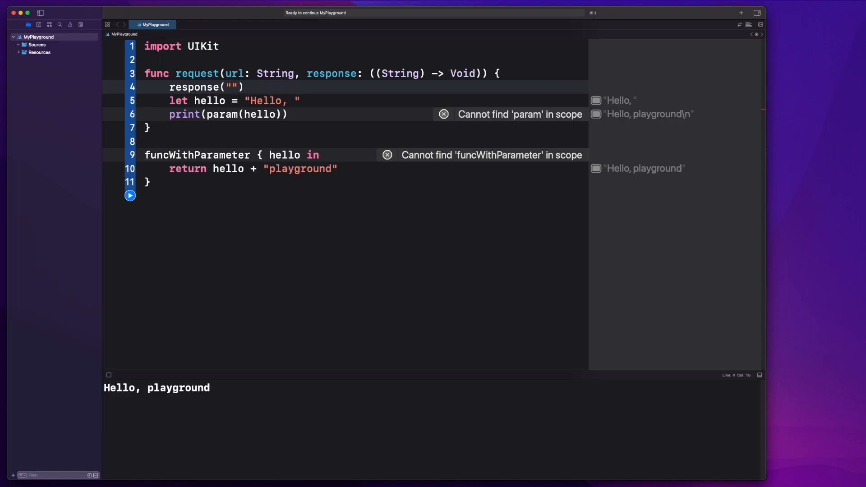
pyautogui.write("Here's")
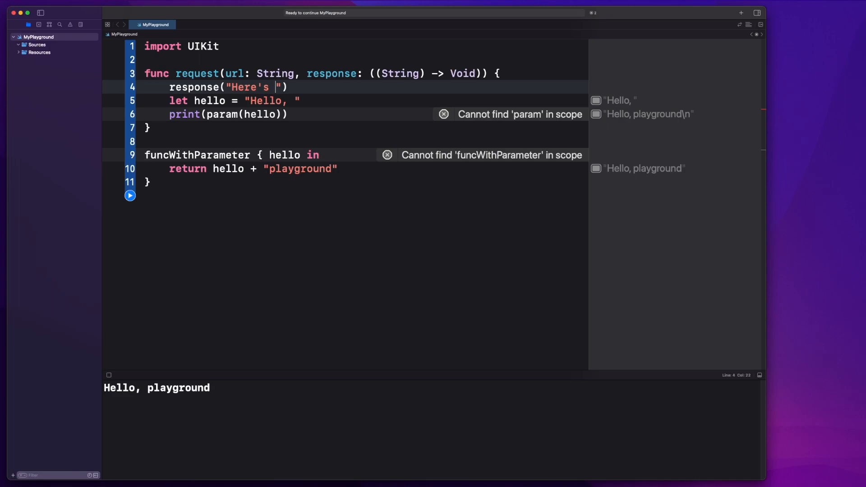
pyautogui.write('your data')
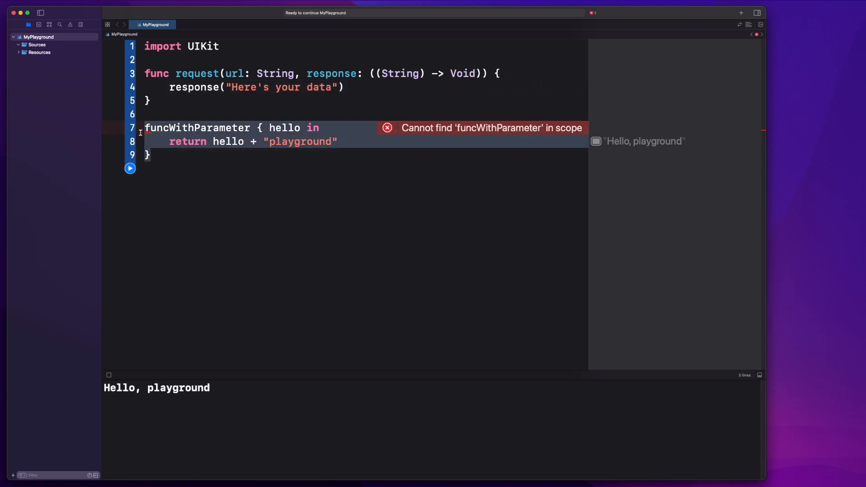
pyautogui.write('req')
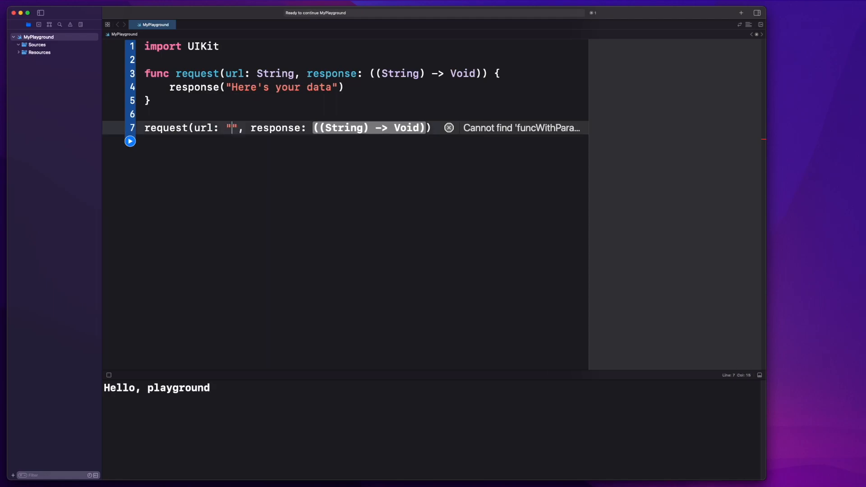
pyautogui.write('https://')
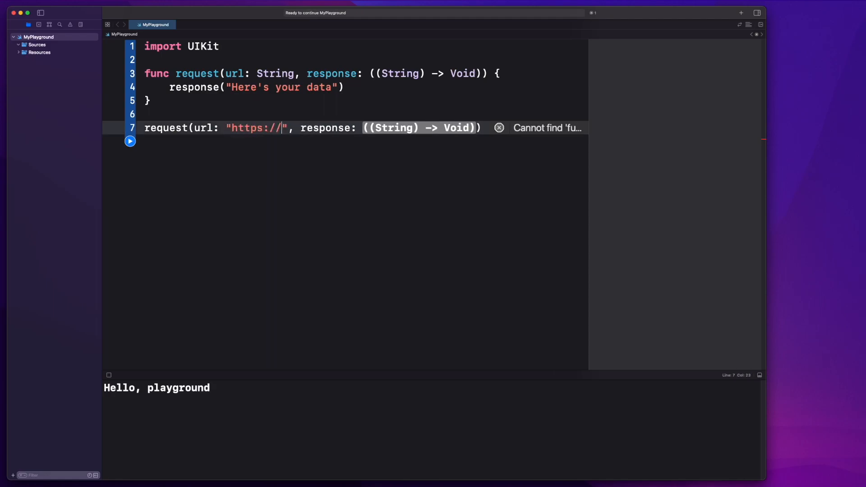
pyautogui.write('google.com')
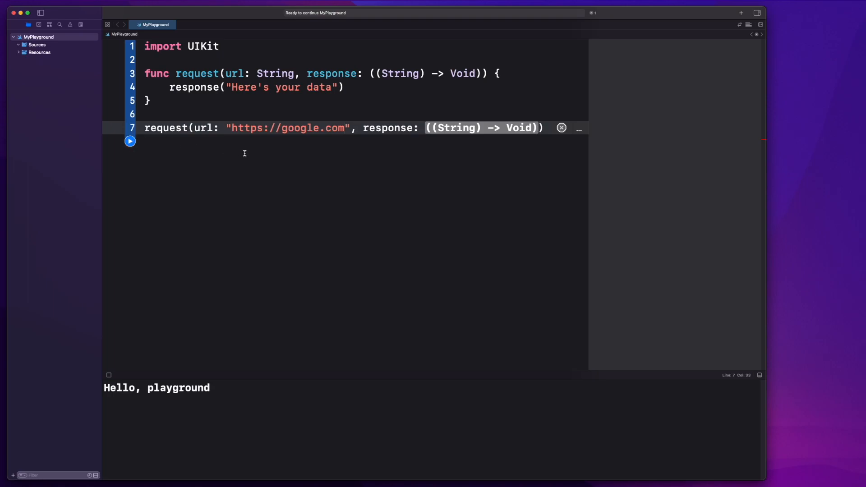
pyautogui.doubleClick(483, 128)
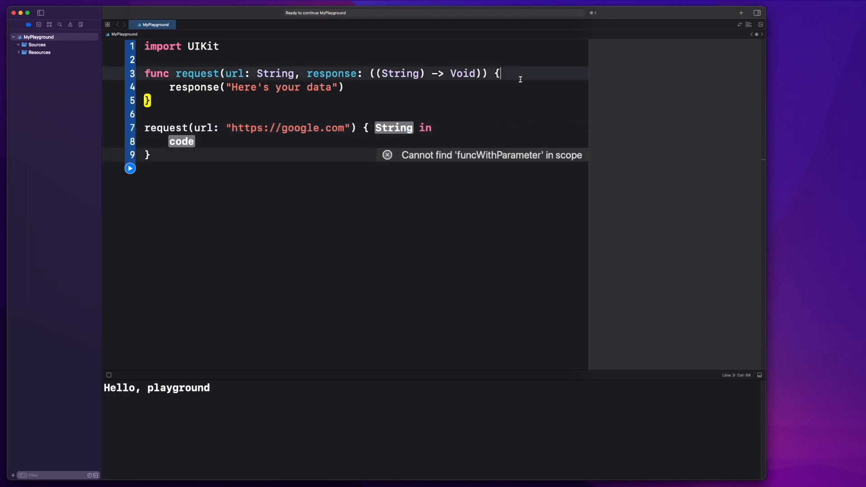
# Step: Add comments "// Long run" and "// make your app do something else while this is happening..."
pyautogui.write('// Long running code')
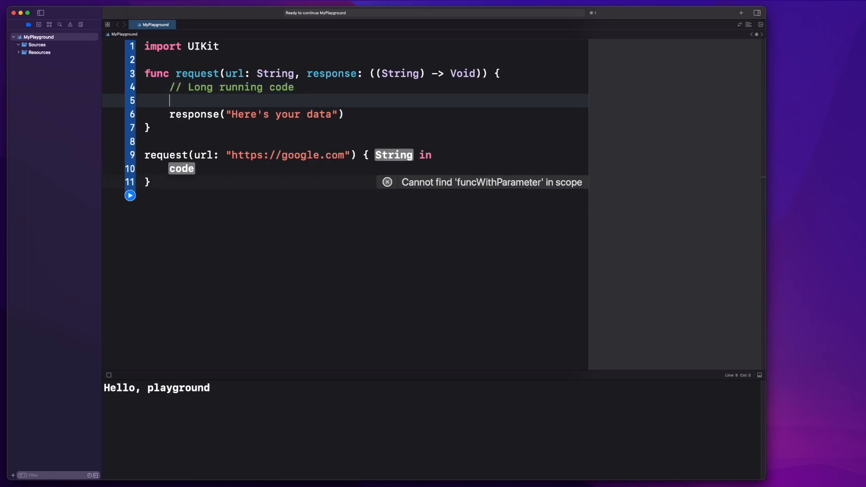
pyautogui.write('//')
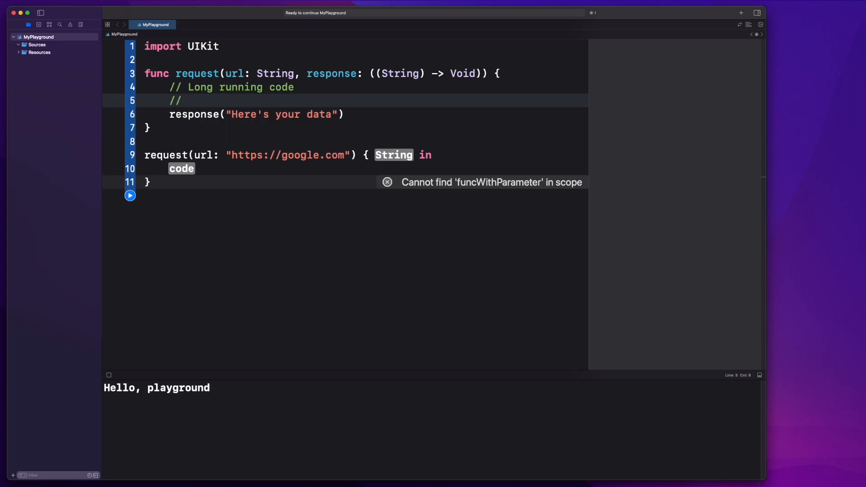
pyautogui.write('make your a')
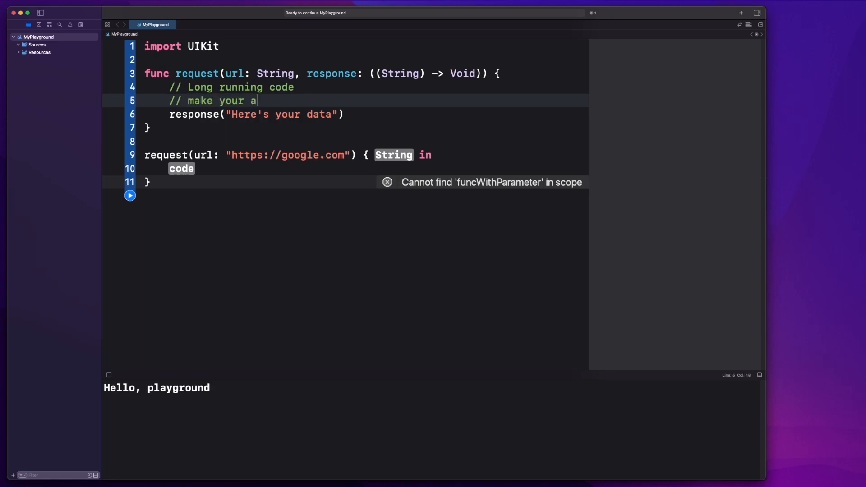
pyautogui.write('pp do something else')
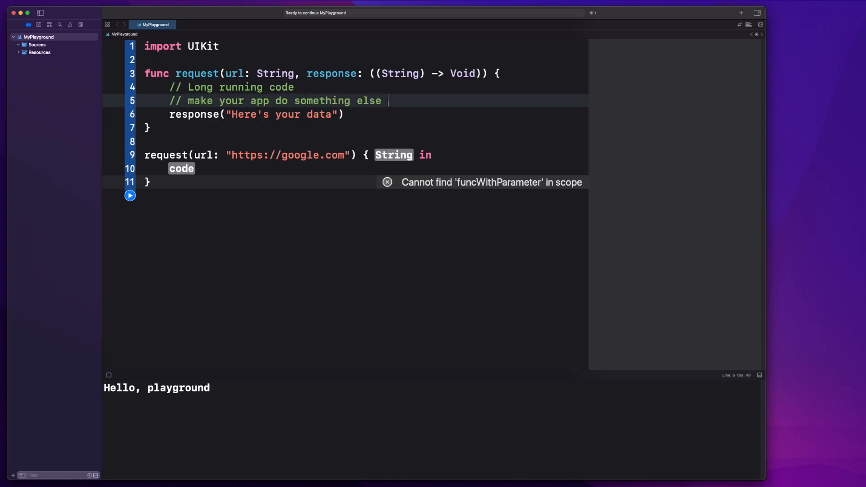
pyautogui.write('while this is hap')
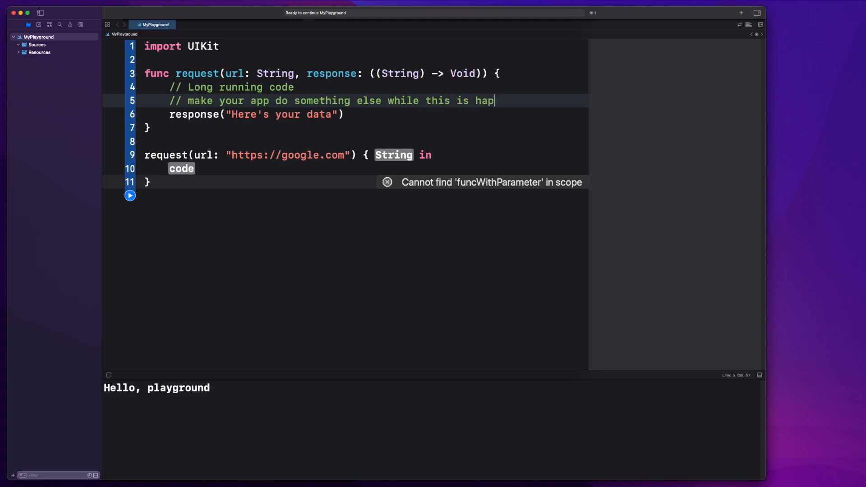
pyautogui.write('pening...')
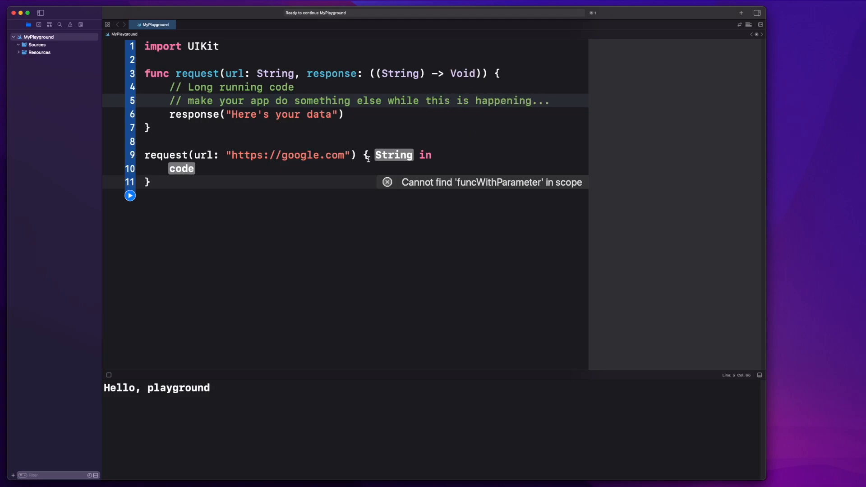
# Step: Name the closure parameter response and print(response) inside the closure
pyautogui.write('response')
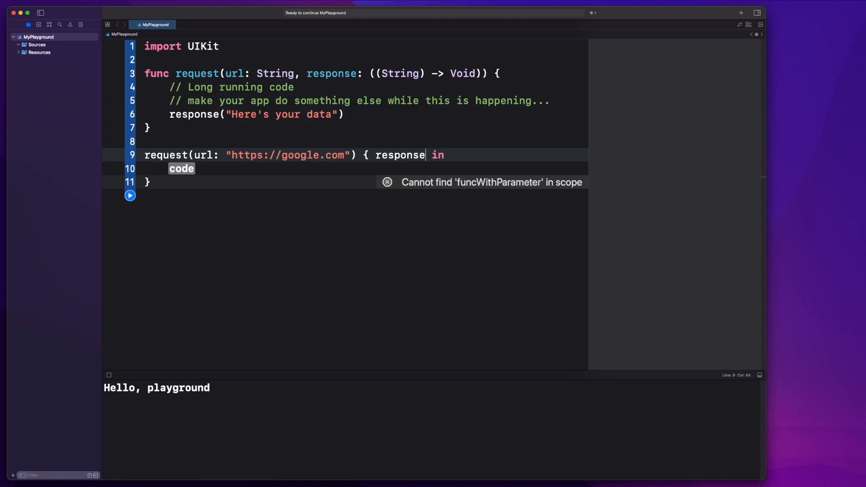
pyautogui.doubleClick(182, 168)
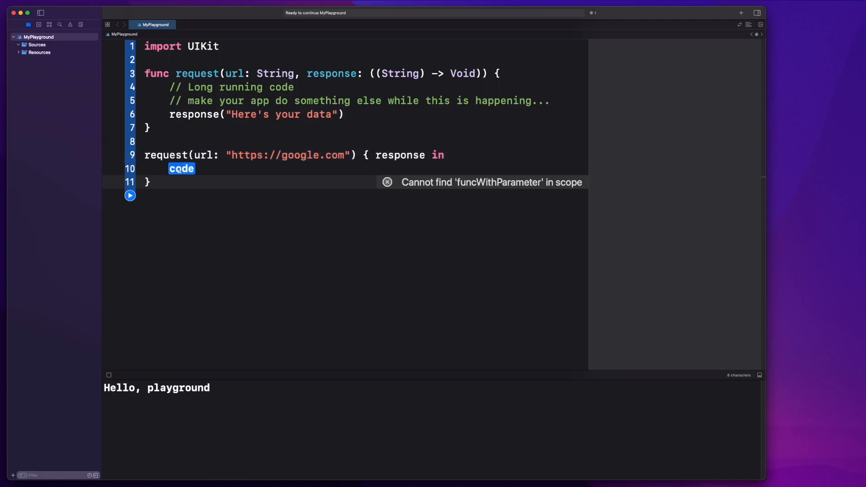
pyautogui.write('print(response')
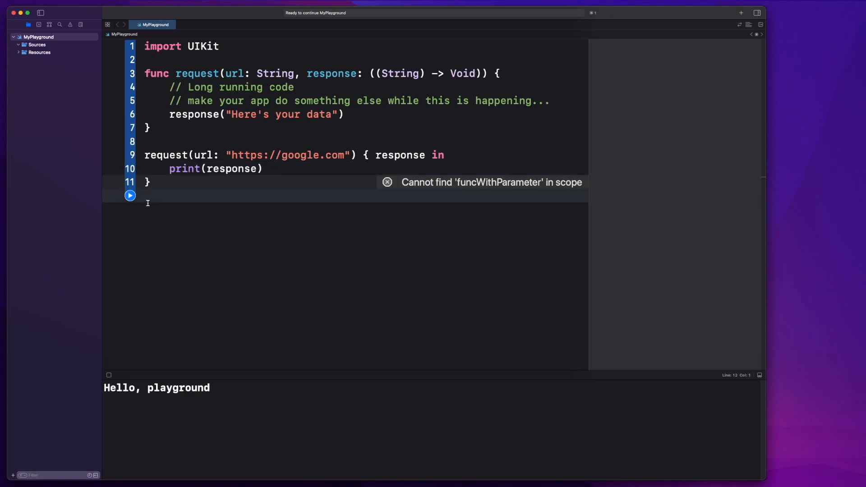
# Step: Run the playground to print "Here's your data", then add blank lines above the request call
pyautogui.click(130, 195)
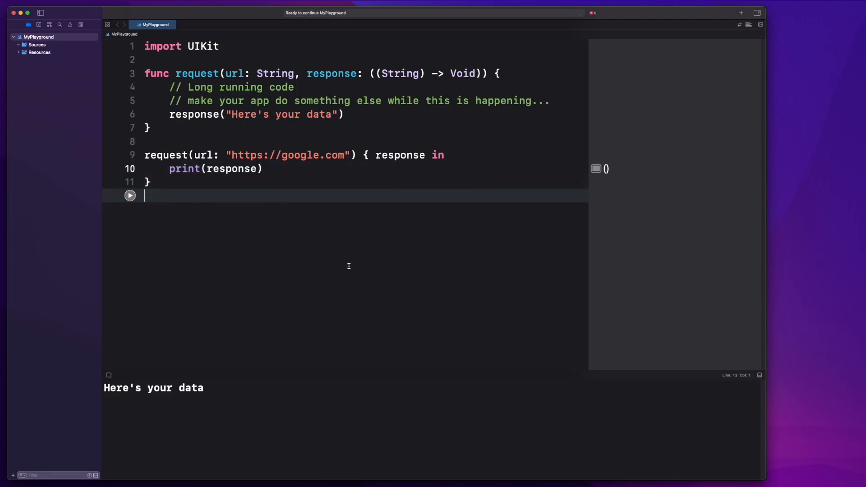
pyautogui.doubleClick(153, 387)
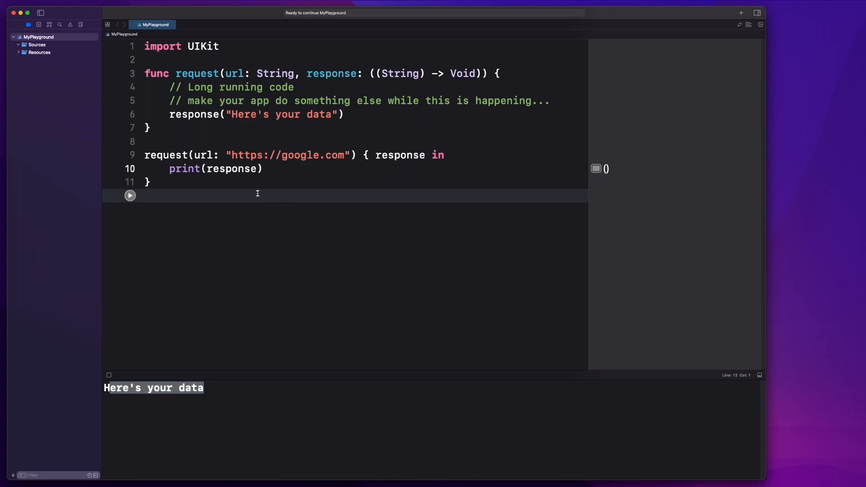
pyautogui.click(264, 169)
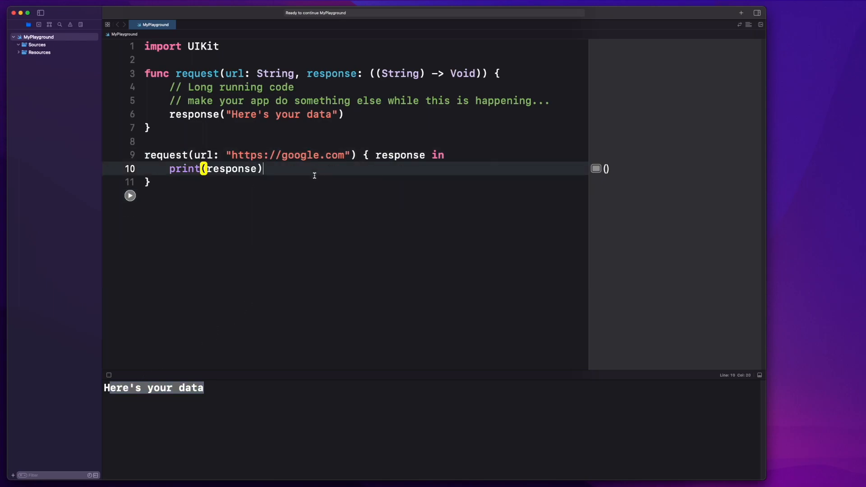
pyautogui.press('Return')
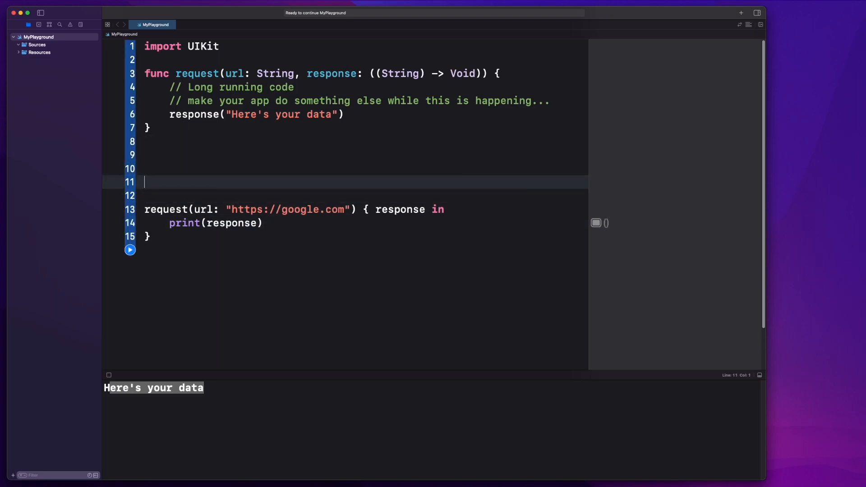
# Step: Add "// some task here." above the request call and "// some other task." below it
pyautogui.write('// some tas')
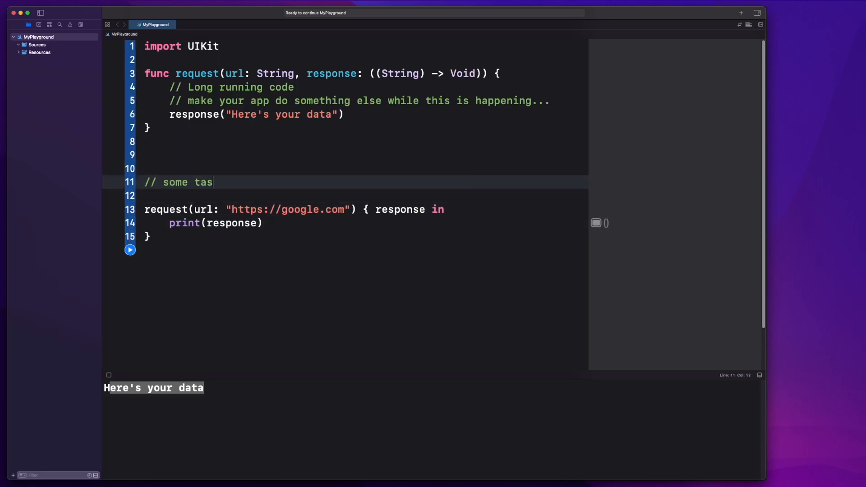
pyautogui.write('k here.')
pyautogui.write('// some ot')
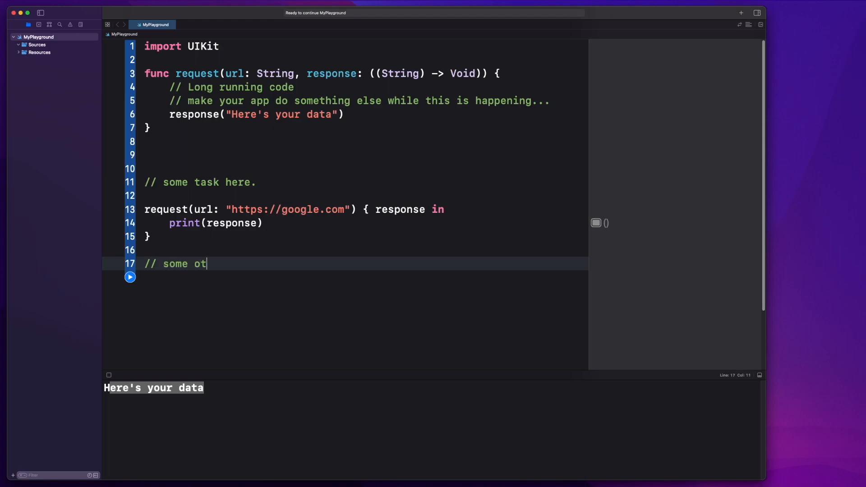
pyautogui.write('her task.')
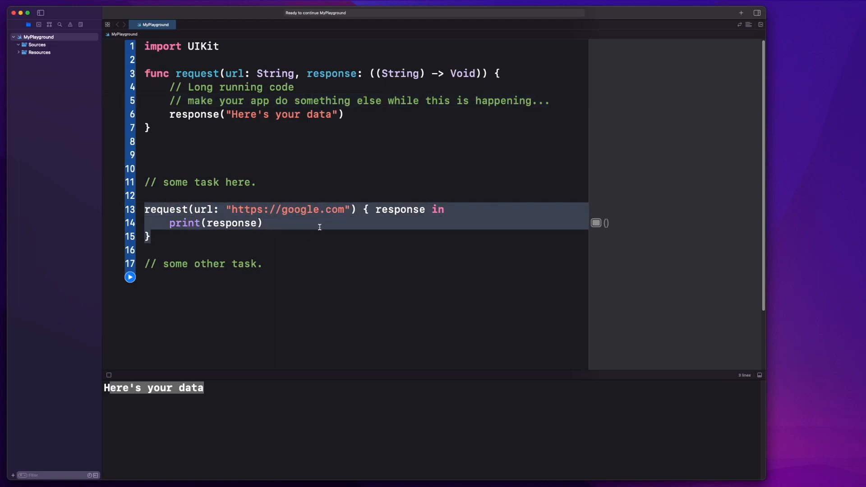
pyautogui.moveTo(286, 267)
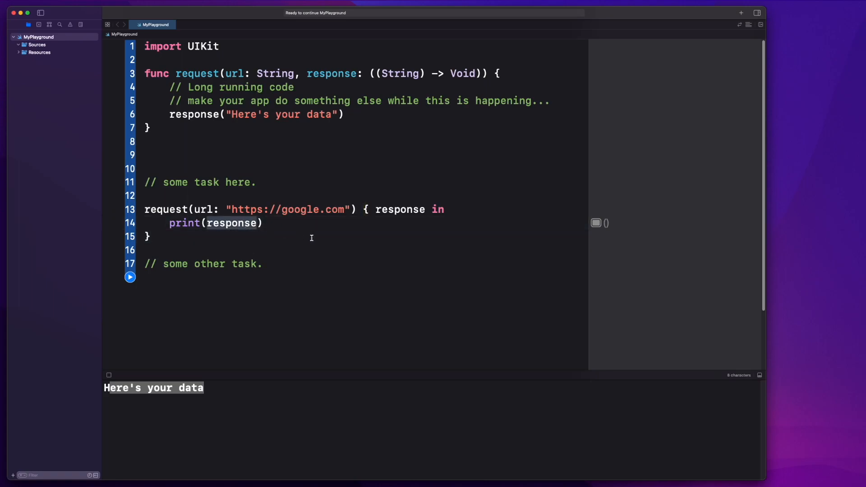
pyautogui.moveTo(303, 233)
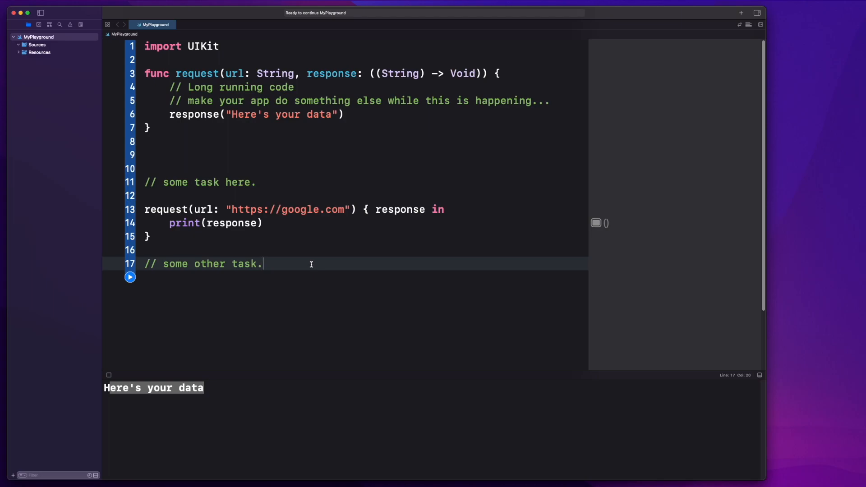
pyautogui.moveTo(289, 184)
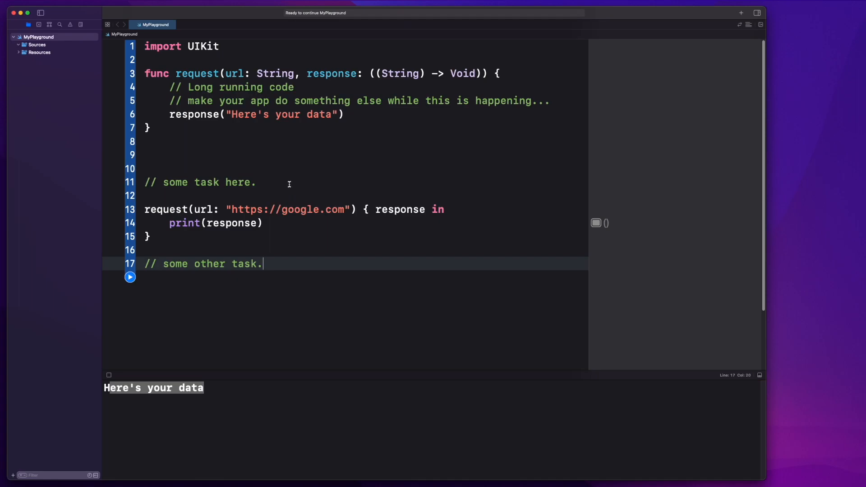